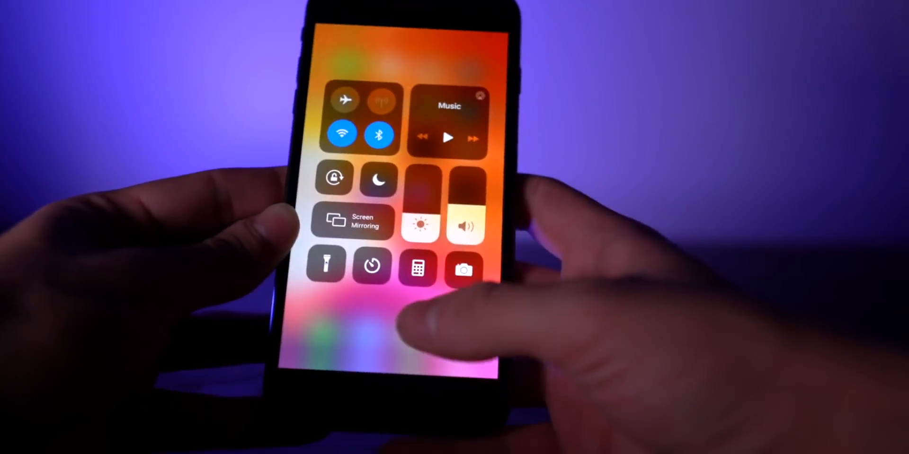
Step: Dismiss the customized Control Center to reveal the home screen with Cydia
{"action": "left_click", "coordinate": [418, 222]}
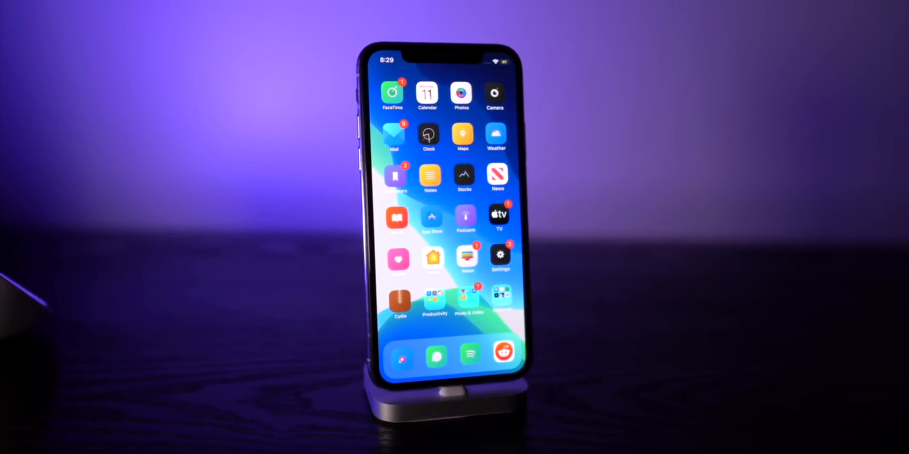
{"action": "left_click", "coordinate": [467, 358]}
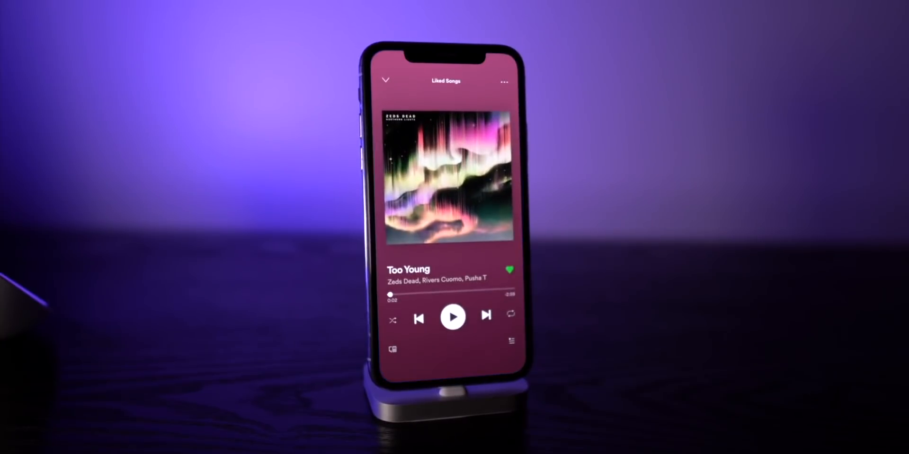
{"action": "left_click", "coordinate": [452, 317]}
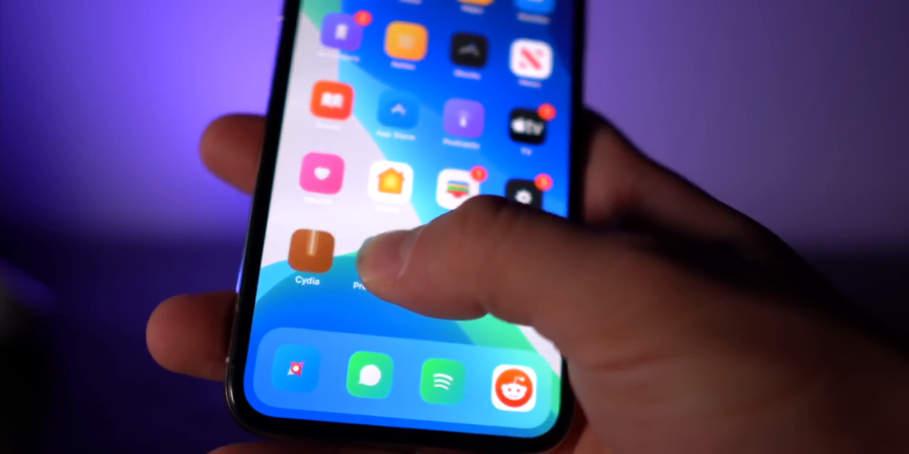
Step: Preview the Productivity folder's app shortcuts, then launch Settings
{"action": "left_click", "coordinate": [365, 273]}
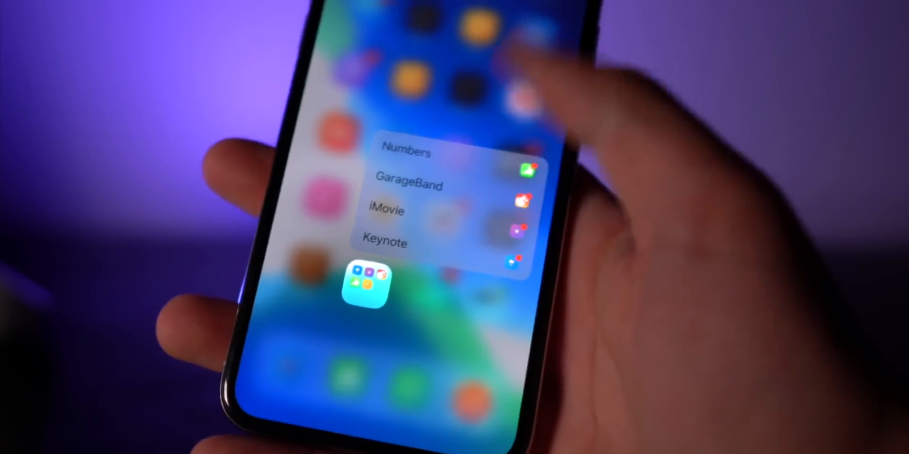
{"action": "left_click", "coordinate": [377, 284]}
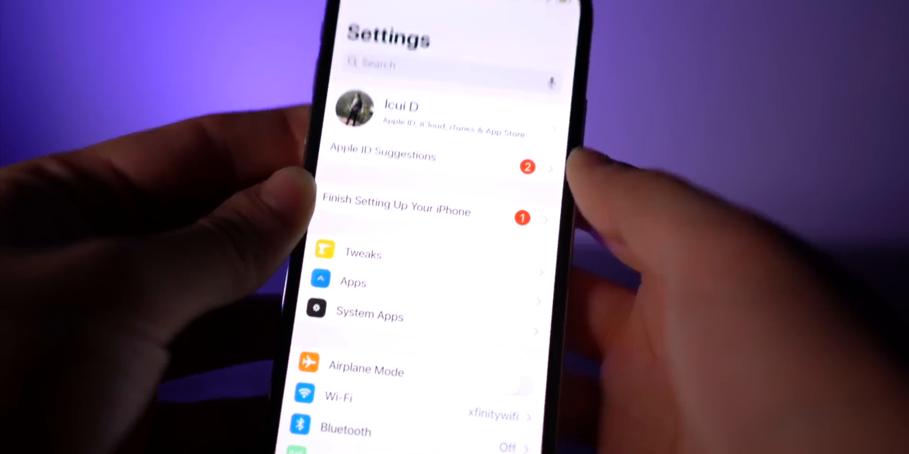
Step: Browse the Tweaks list in Settings, then go home to an empty page
{"action": "left_click", "coordinate": [362, 254]}
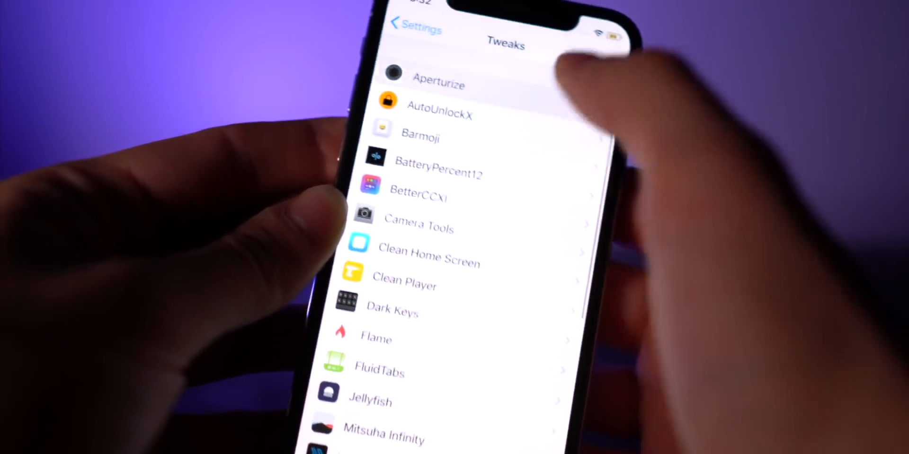
{"action": "left_click", "coordinate": [400, 31]}
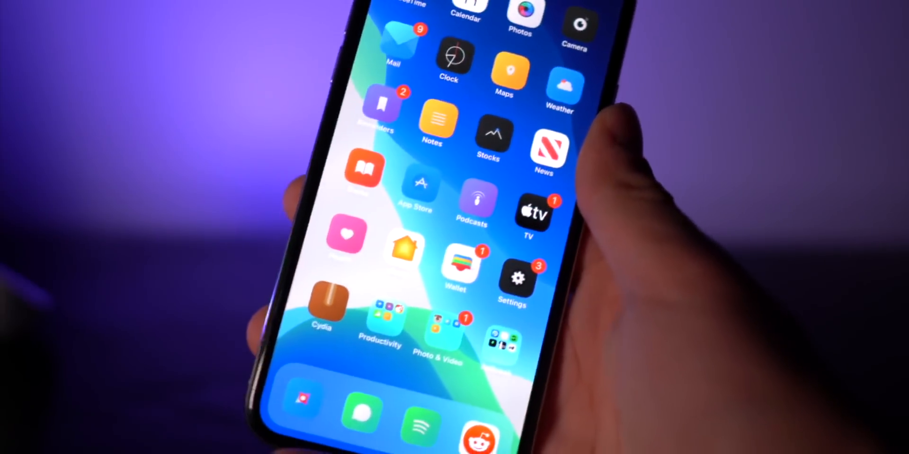
{"action": "left_click", "coordinate": [517, 275]}
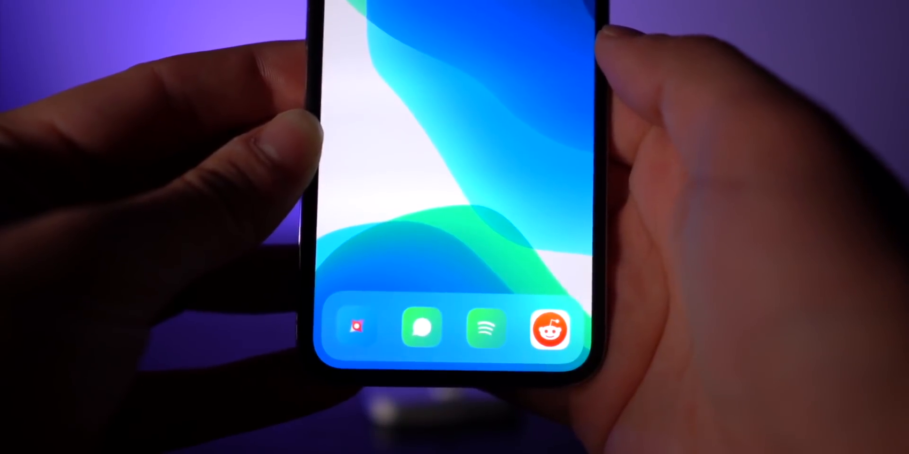
Step: Swipe back to the first home screen page with the app grid and folders
{"action": "scroll", "scroll_direction": "down", "scroll_amount": 3}
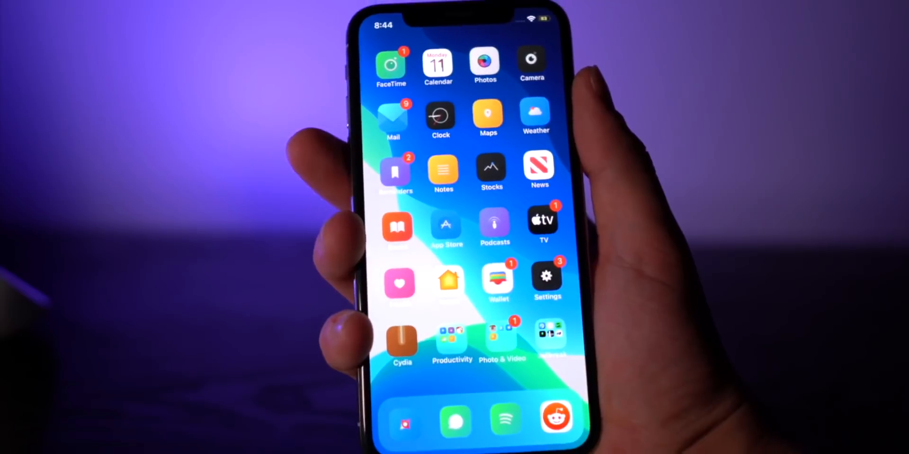
{"action": "left_click", "coordinate": [439, 118]}
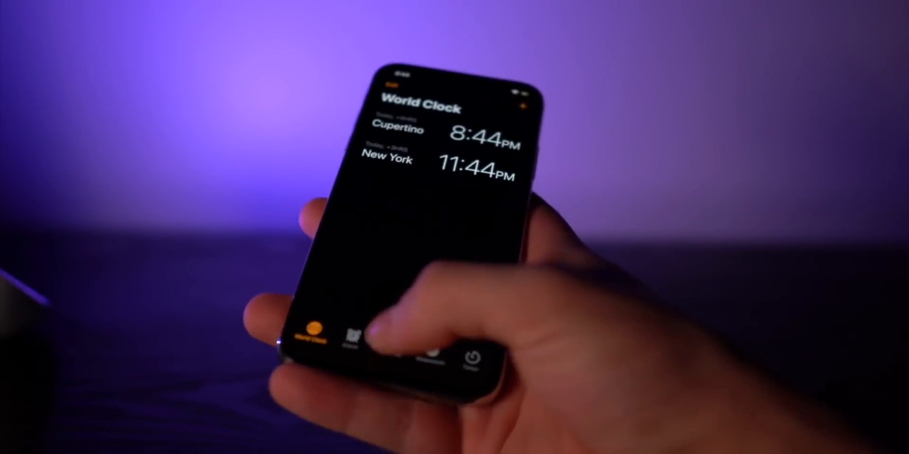
{"action": "left_click", "coordinate": [362, 341]}
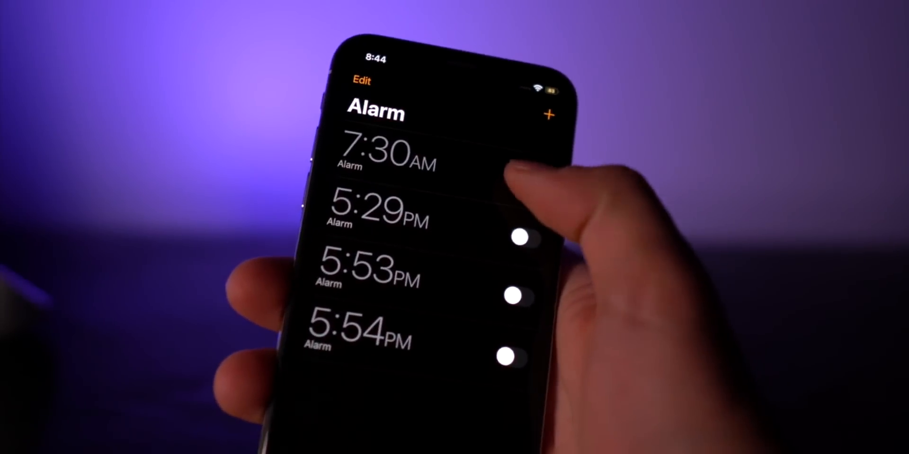
{"action": "left_click", "coordinate": [517, 162]}
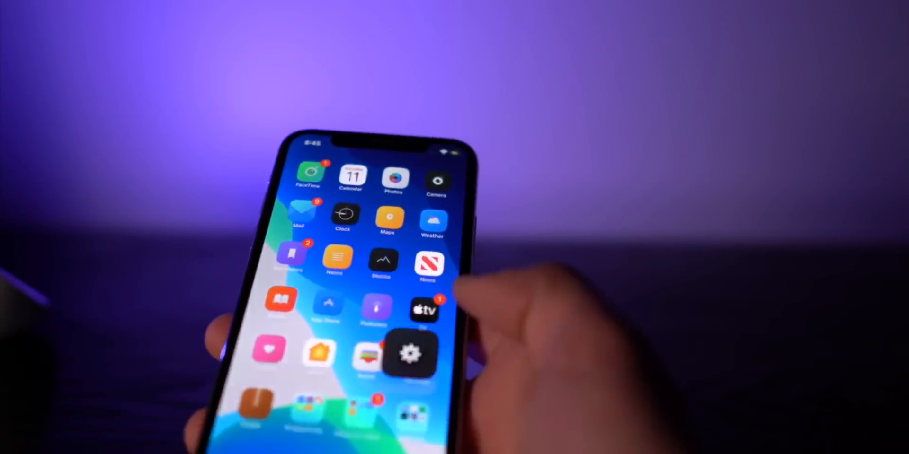
Step: Create an online .deb of the tweak setup in /var/mobile/BatchomaticDebs
{"action": "left_click", "coordinate": [410, 353]}
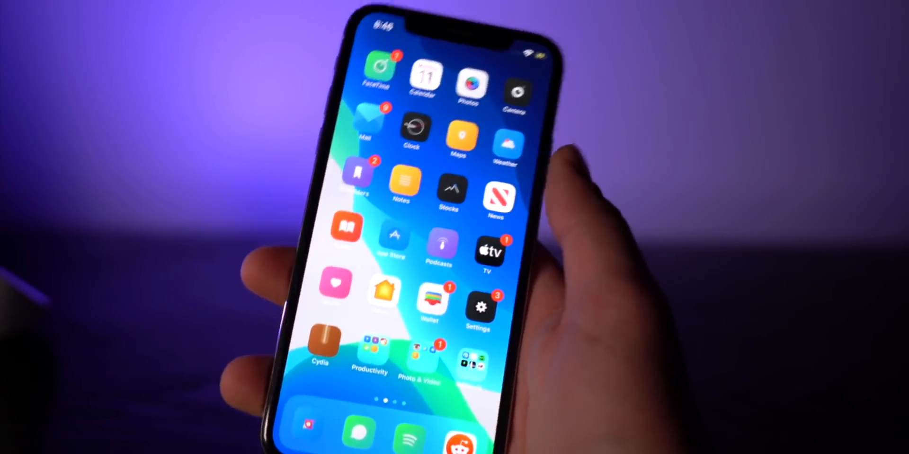
{"action": "scroll", "scroll_direction": "left", "scroll_amount": 3}
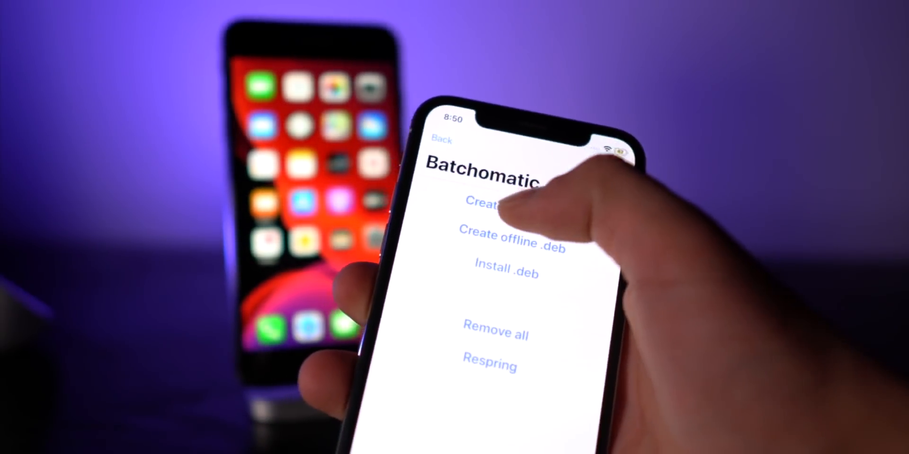
{"action": "left_click", "coordinate": [481, 203]}
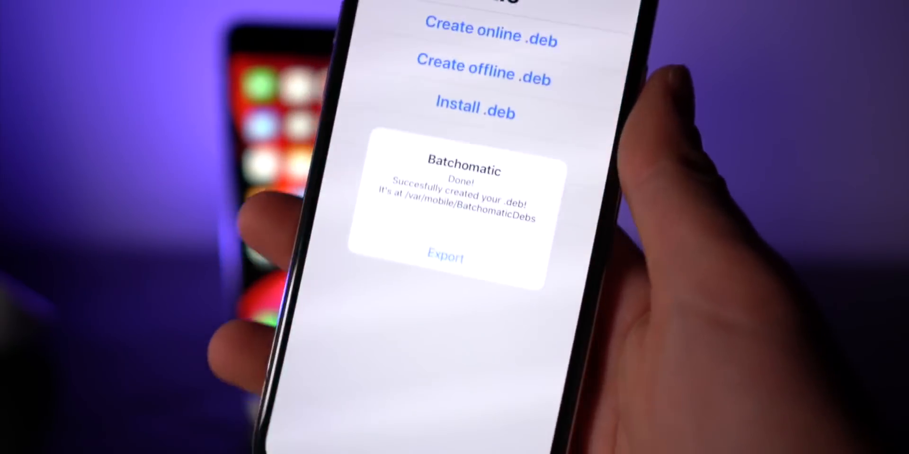
Step: Export the new .deb and AirDrop it to the second iPhone
{"action": "left_click", "coordinate": [446, 258]}
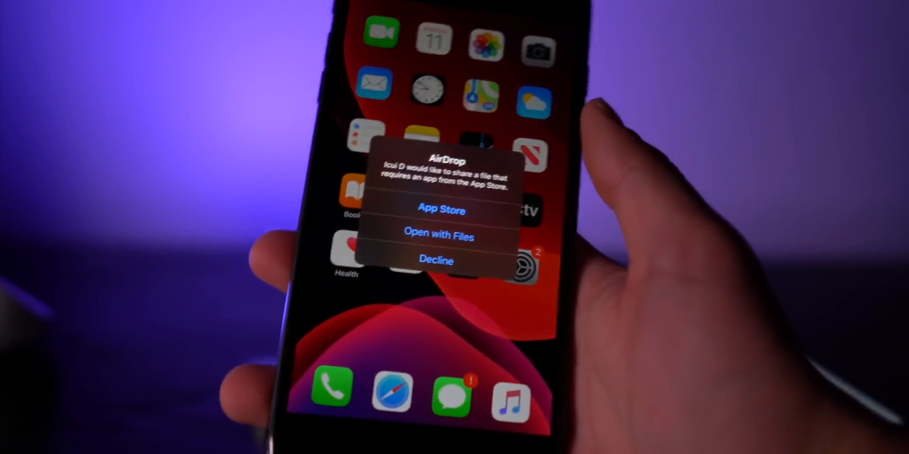
Step: Open the received batchinstall .deb with Files, install it, and answer the respring prompt
{"action": "left_click", "coordinate": [439, 236]}
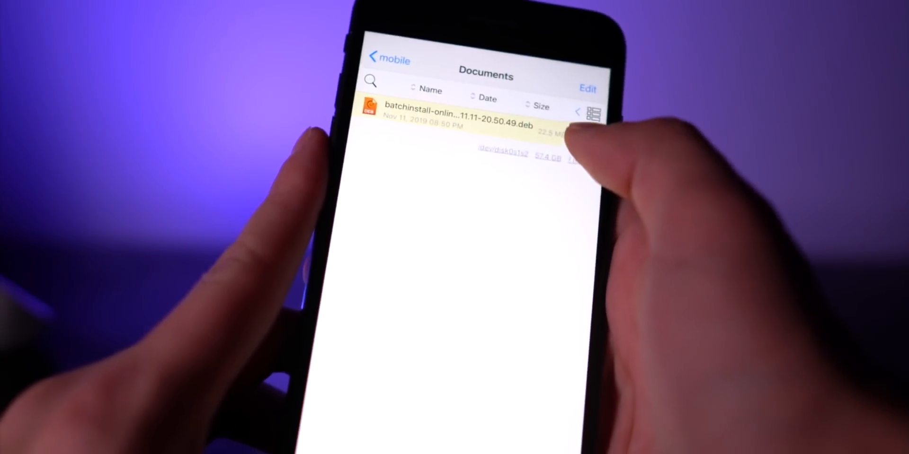
{"action": "left_click", "coordinate": [458, 114]}
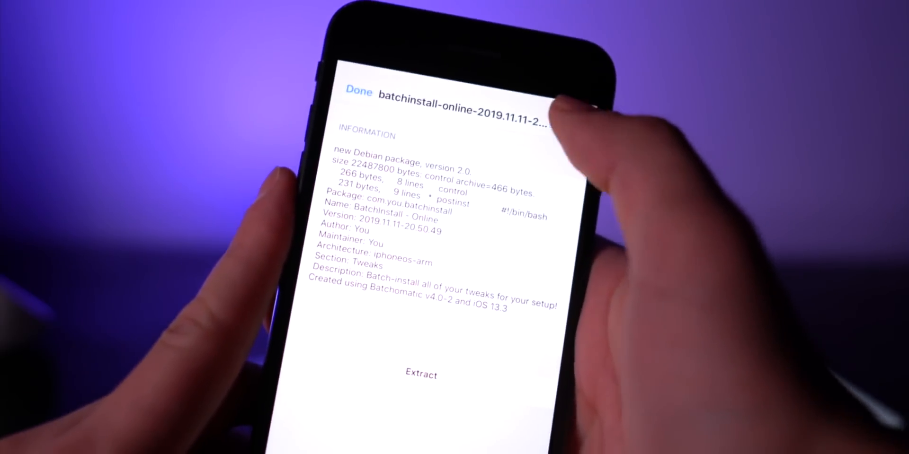
{"action": "left_click", "coordinate": [421, 374]}
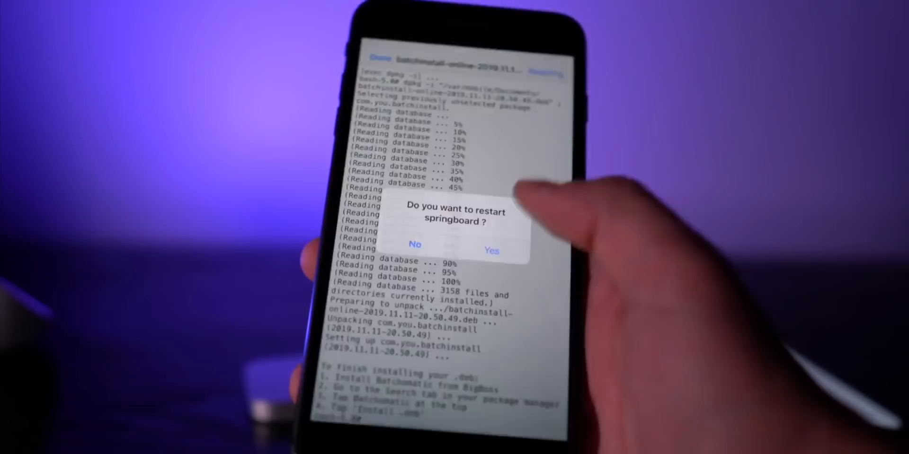
{"action": "left_click", "coordinate": [491, 251]}
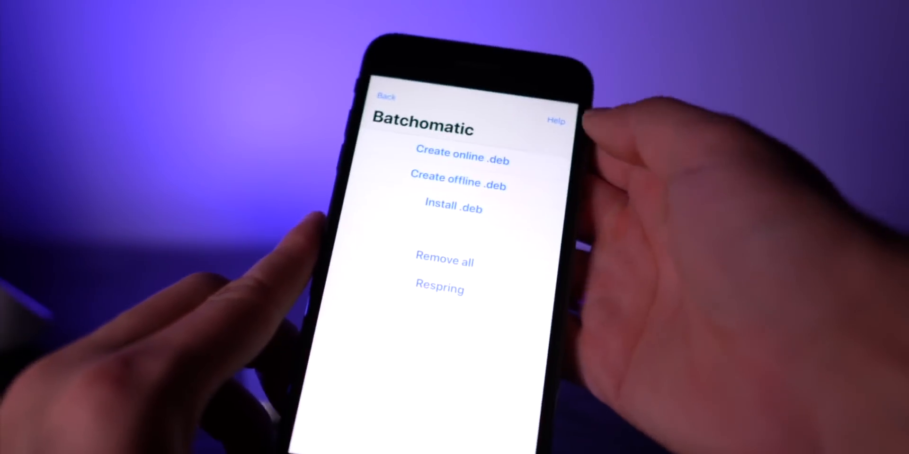
Step: Install the batch .deb with the chosen option toggles until success is reported
{"action": "left_click", "coordinate": [460, 152]}
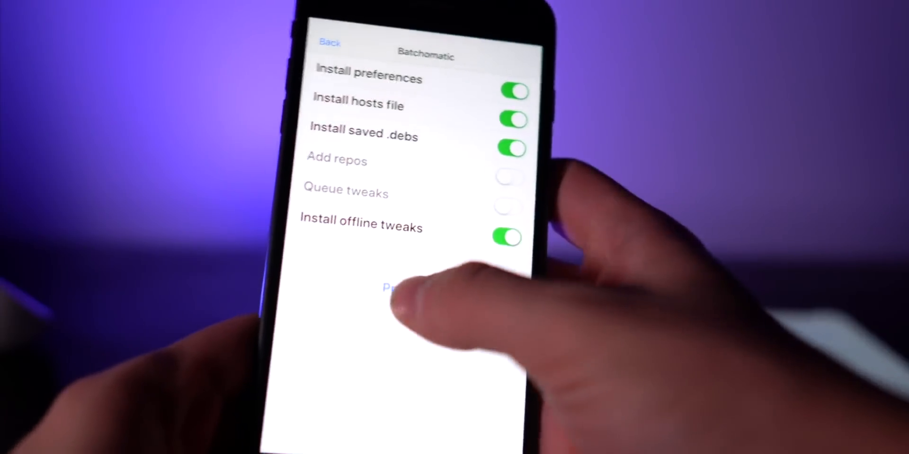
{"action": "left_click", "coordinate": [394, 287]}
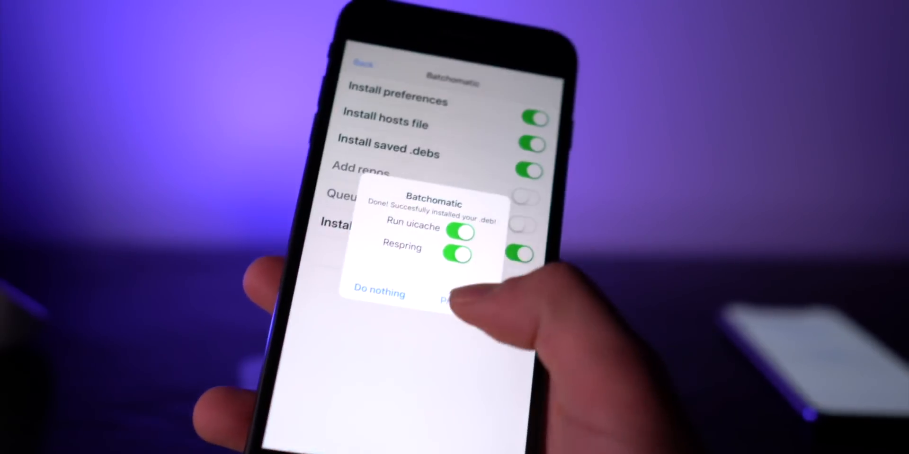
Step: Run uicache and respring, then dismiss the NextUp 2 license notice
{"action": "left_click", "coordinate": [452, 300]}
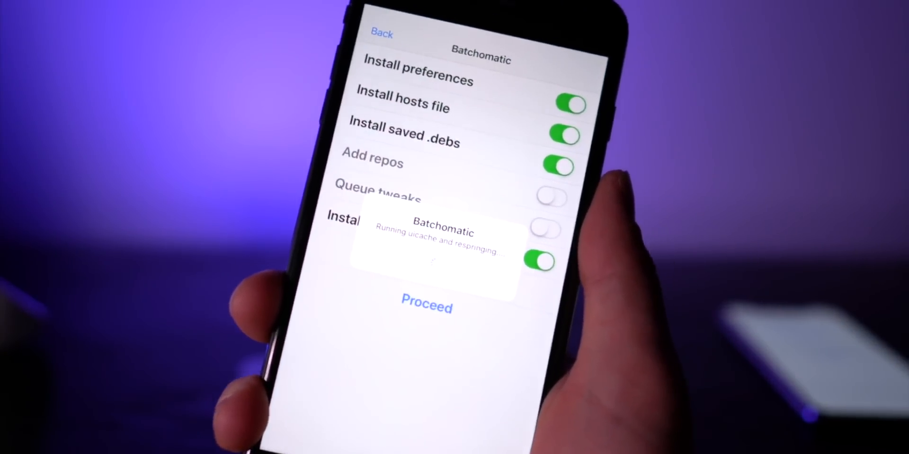
{"action": "left_click", "coordinate": [426, 307]}
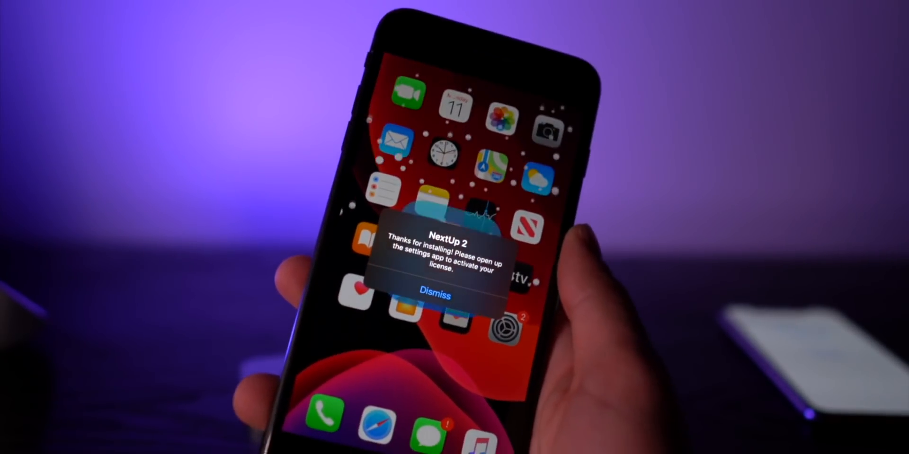
{"action": "left_click", "coordinate": [434, 295]}
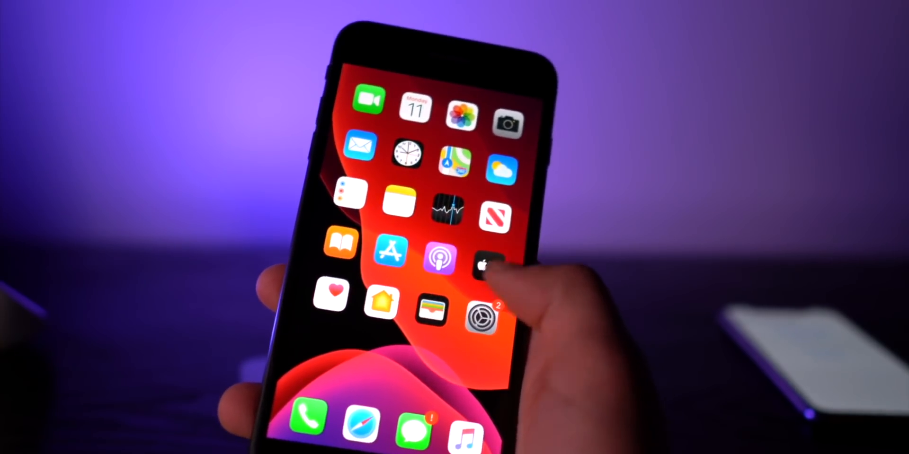
Step: Leave Cydia's database warnings and scroll installed packages past Sunflower, SwipeForMore, TapTapFlip
{"action": "scroll", "scroll_direction": "left", "scroll_amount": 3}
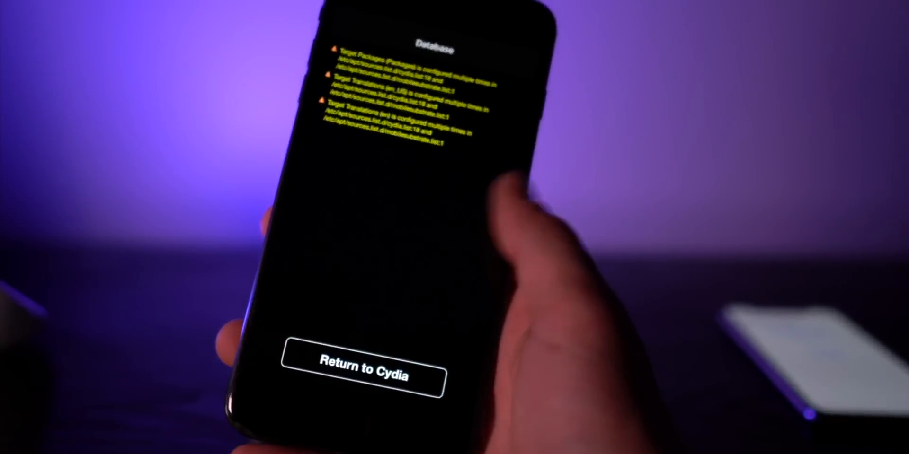
{"action": "left_click", "coordinate": [362, 368]}
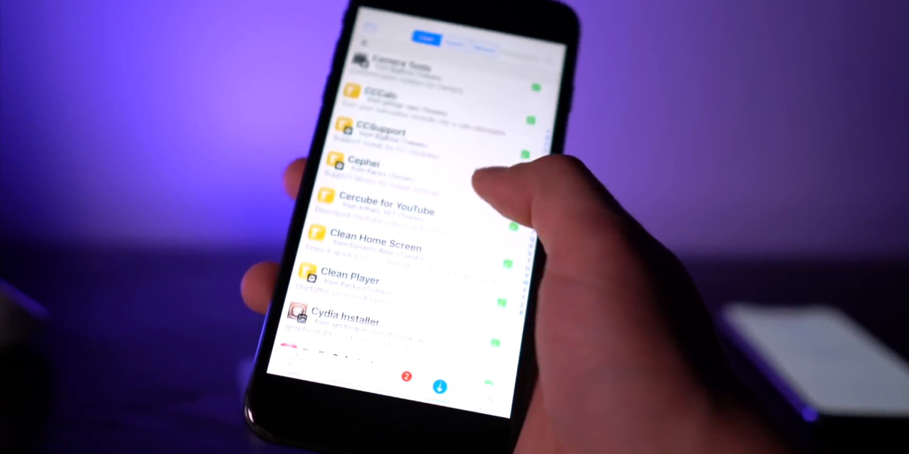
{"action": "scroll", "scroll_direction": "down", "scroll_amount": 3}
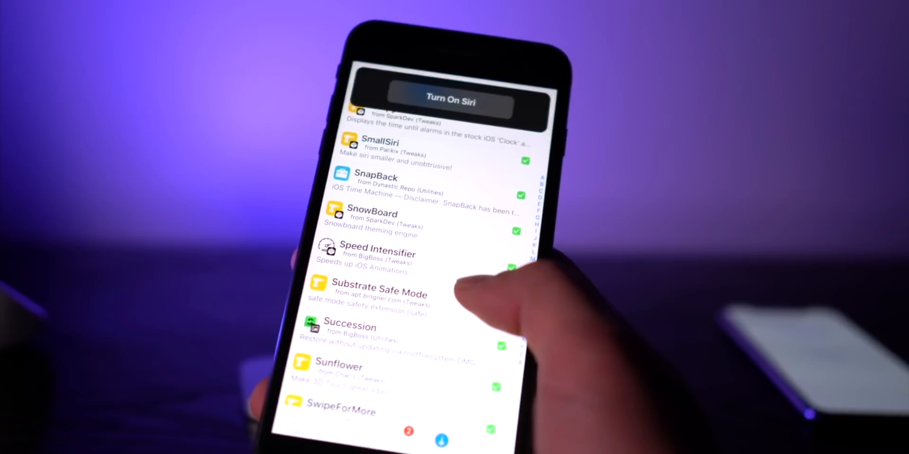
{"action": "scroll", "scroll_direction": "down", "scroll_amount": 3}
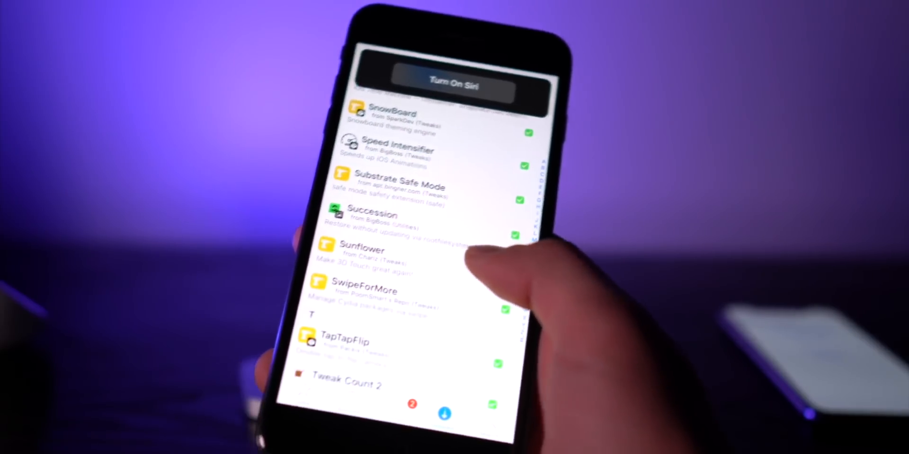
{"action": "scroll", "scroll_direction": "down", "scroll_amount": 3}
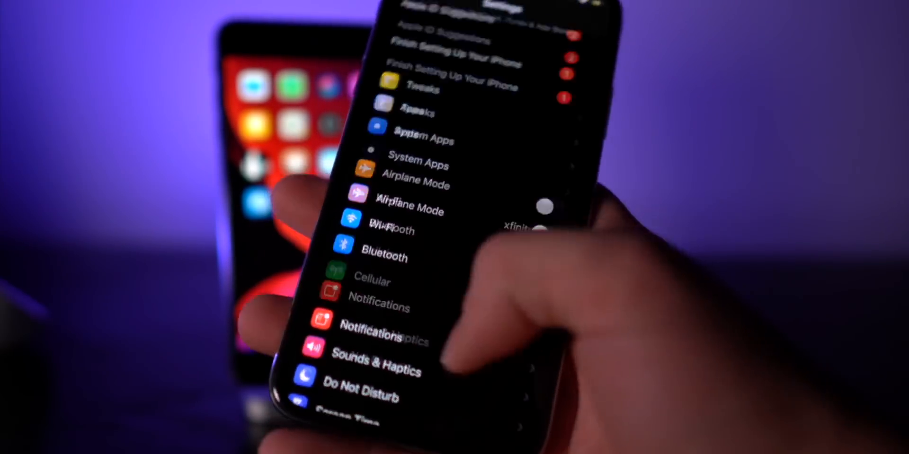
Step: Scroll the Settings main list to show the Tweaks, Apps and System Apps groups
{"action": "scroll", "scroll_direction": "down", "scroll_amount": 3}
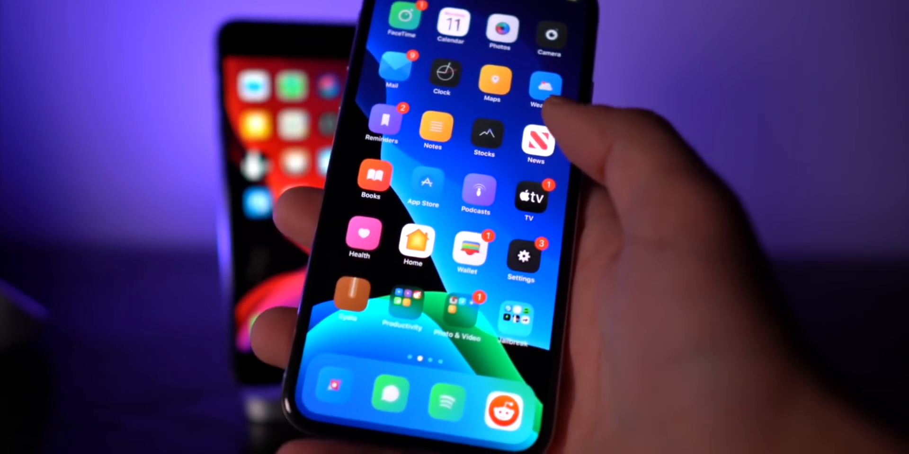
Step: Open Control Center and expand Now Playing to show Dreaming and the Alison Wonderland track
{"action": "left_click", "coordinate": [445, 401]}
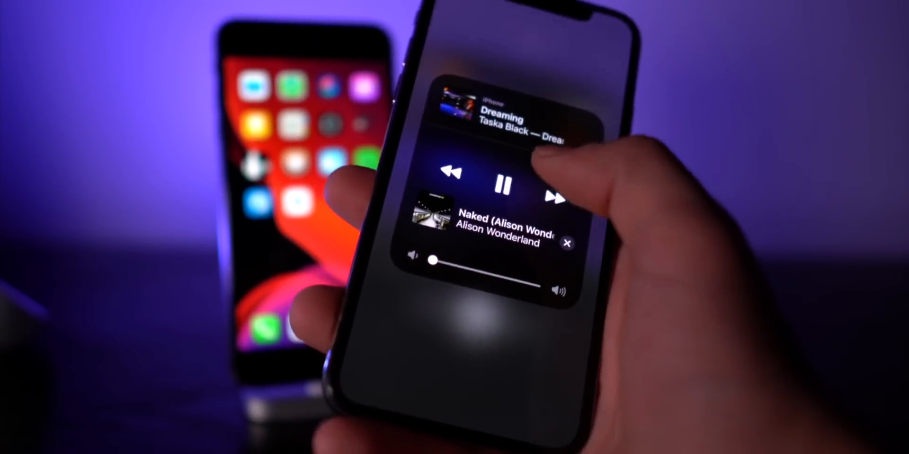
{"action": "left_click", "coordinate": [559, 197]}
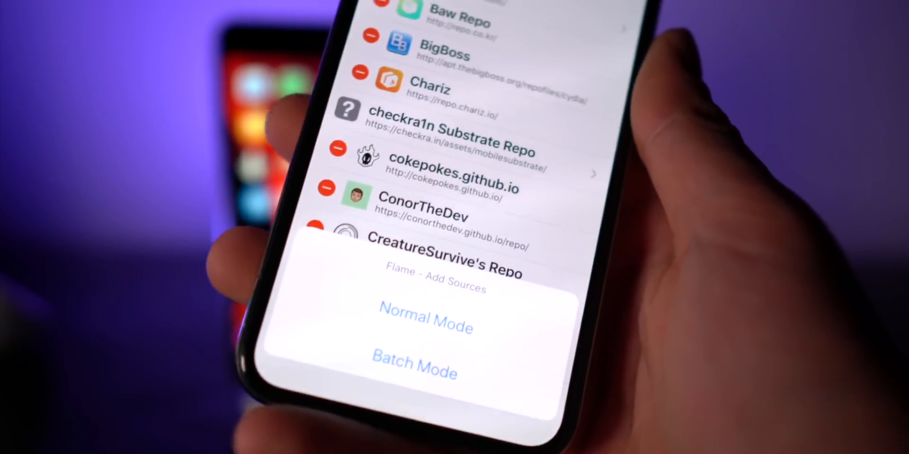
Step: Tap Add on Cydia's Sources tab to get Flame's Normal Mode or Batch Mode choice
{"action": "left_click", "coordinate": [425, 325]}
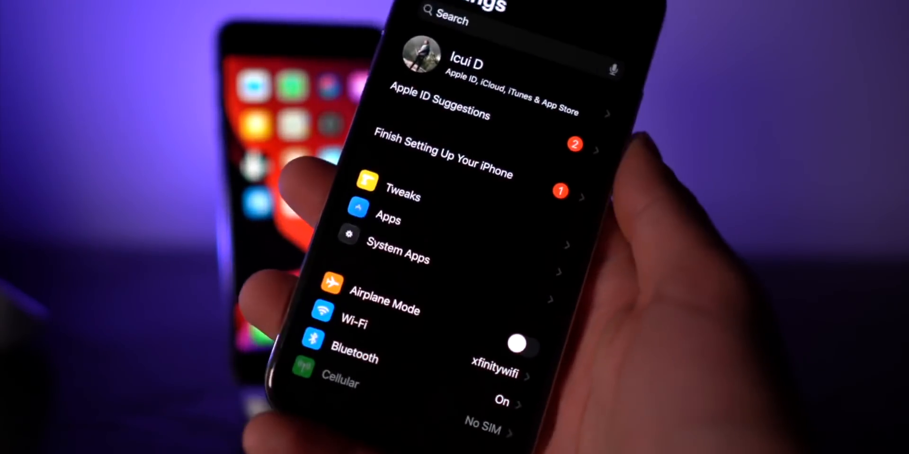
Step: Open the Tweaks preferences group at the top of the Settings list
{"action": "left_click", "coordinate": [402, 194]}
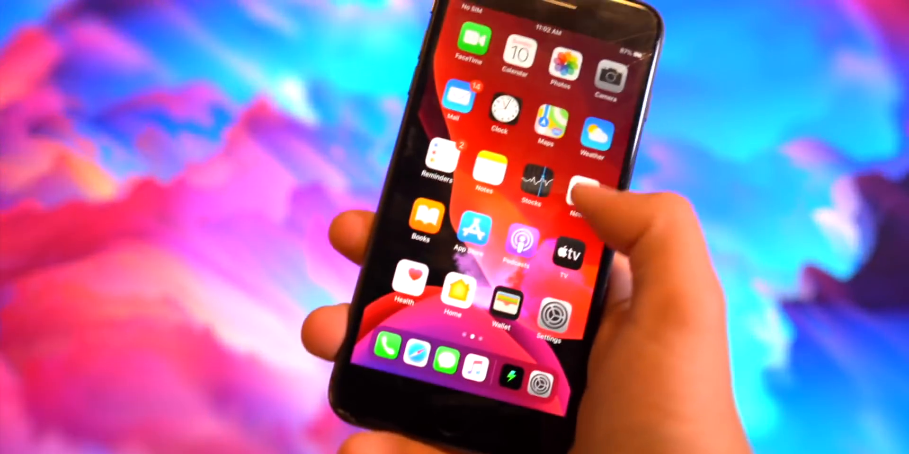
Step: Swipe left to the second home screen page containing Cydia
{"action": "scroll", "scroll_direction": "left", "scroll_amount": 3}
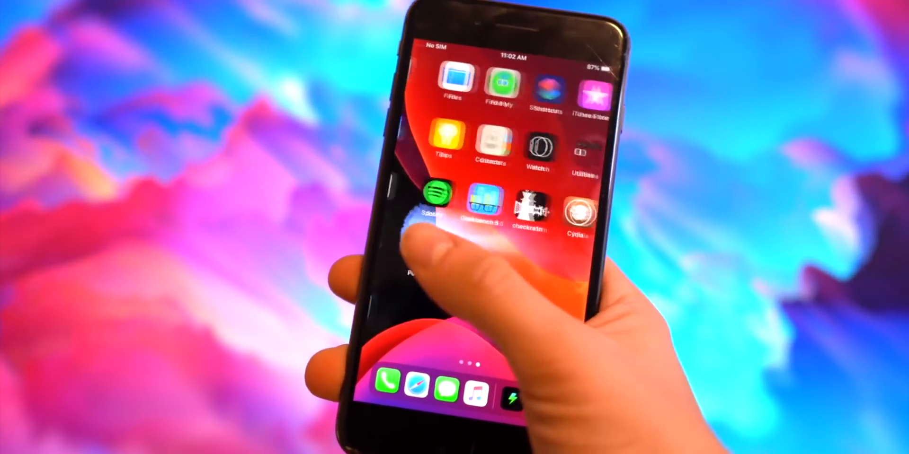
{"action": "scroll", "scroll_direction": "left", "scroll_amount": 3}
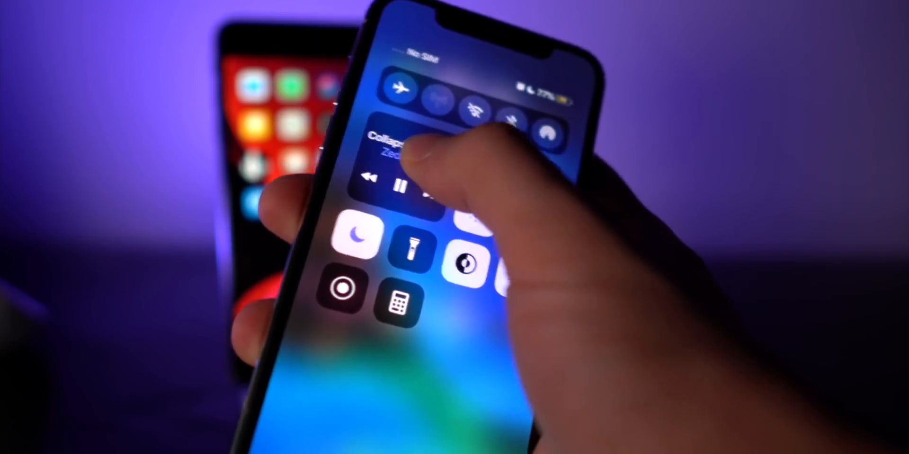
Step: Open Control Center and expand the brightness slider to show Dark Mode, Night Shift and True Tone
{"action": "left_click", "coordinate": [417, 145]}
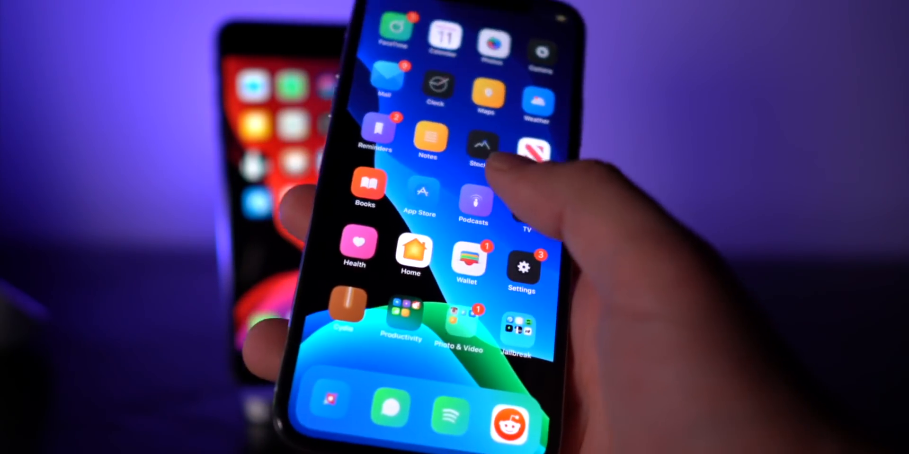
{"action": "left_click_drag", "start_coordinate": [550, 12], "coordinate": [522, 174]}
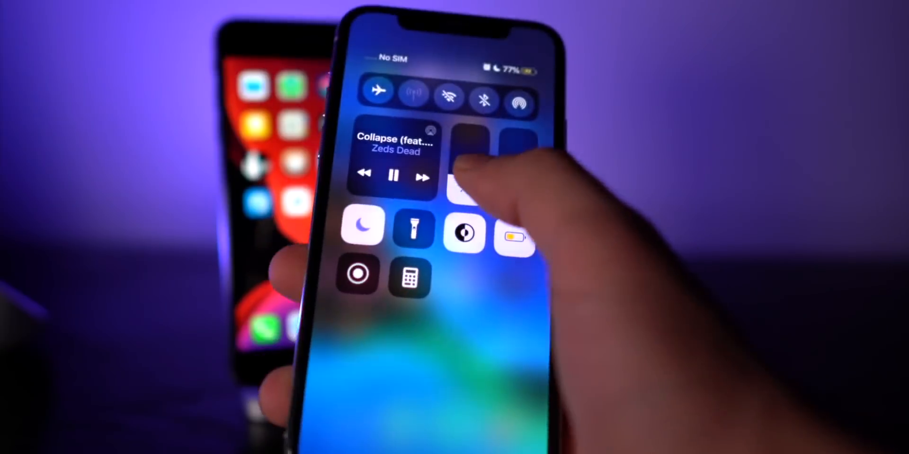
{"action": "left_click", "coordinate": [464, 233]}
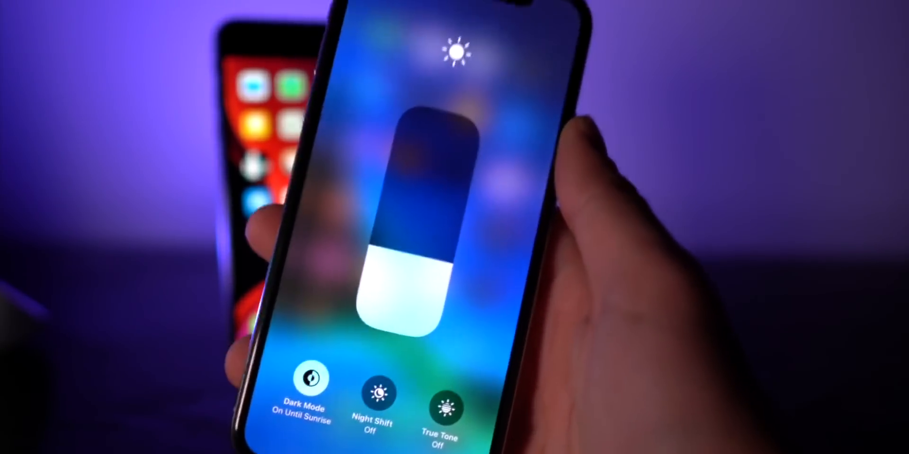